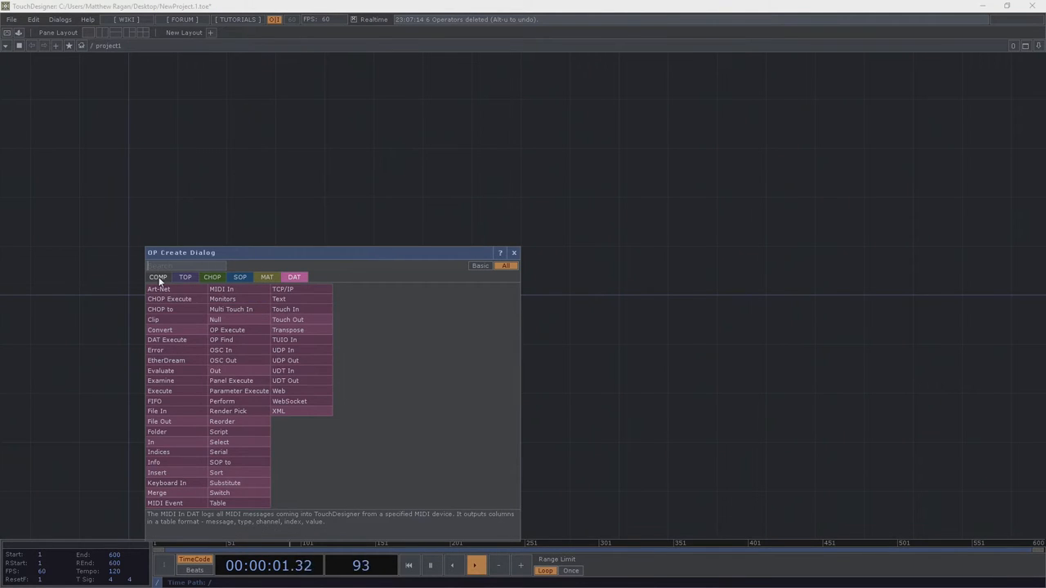
- Add a Camera COMP from the component list and search for a render TOP
click(158, 278)
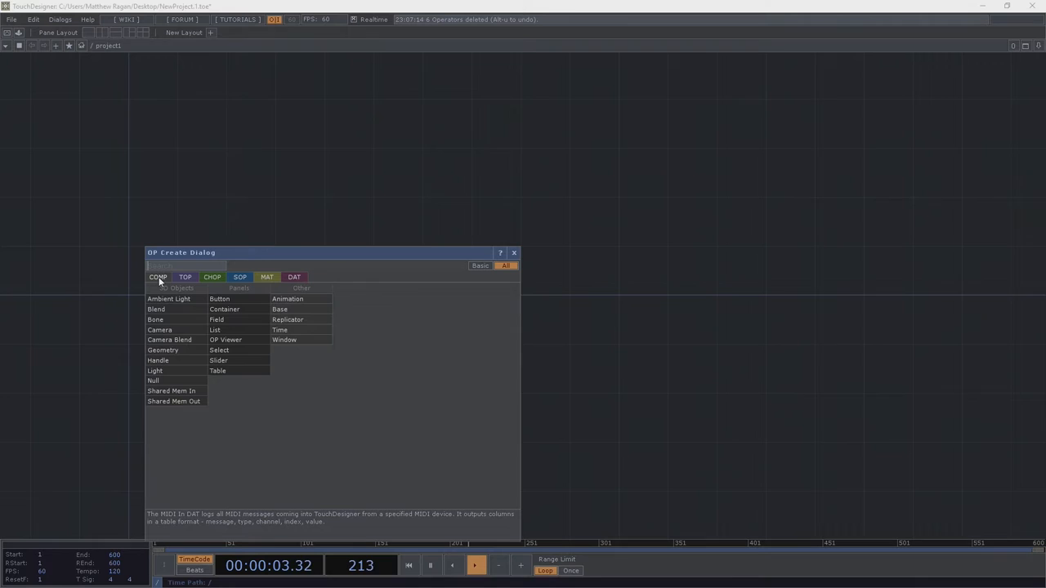
text(Cam)
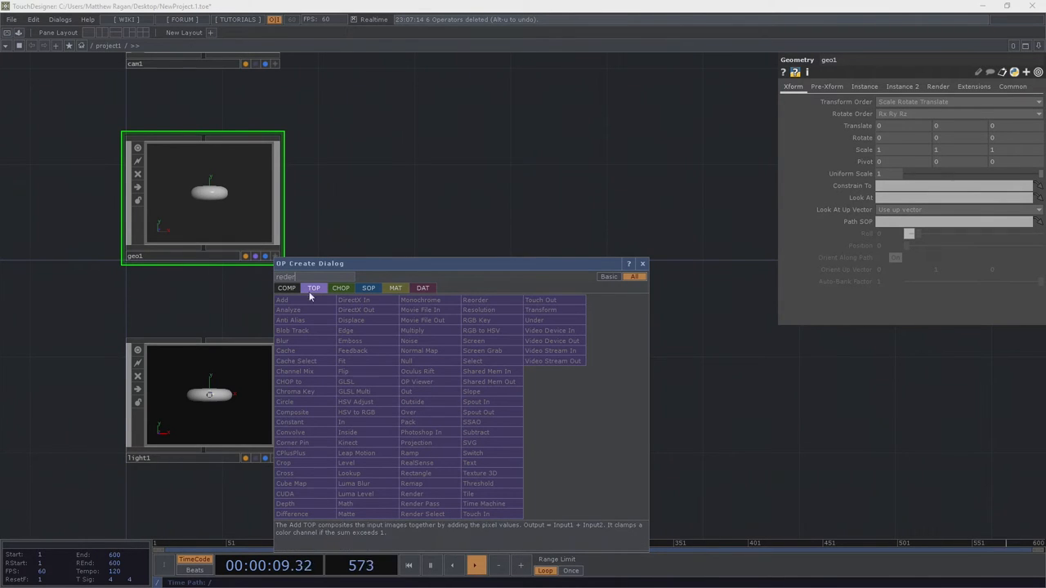
text(render)
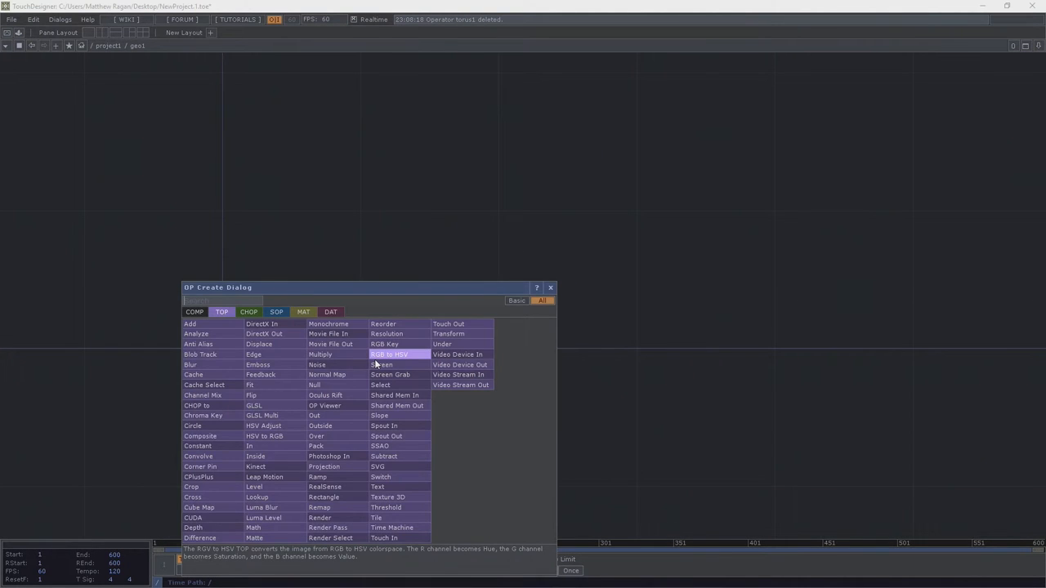
- Place a Circle SOP inside geo1 as the shape to render
click(276, 310)
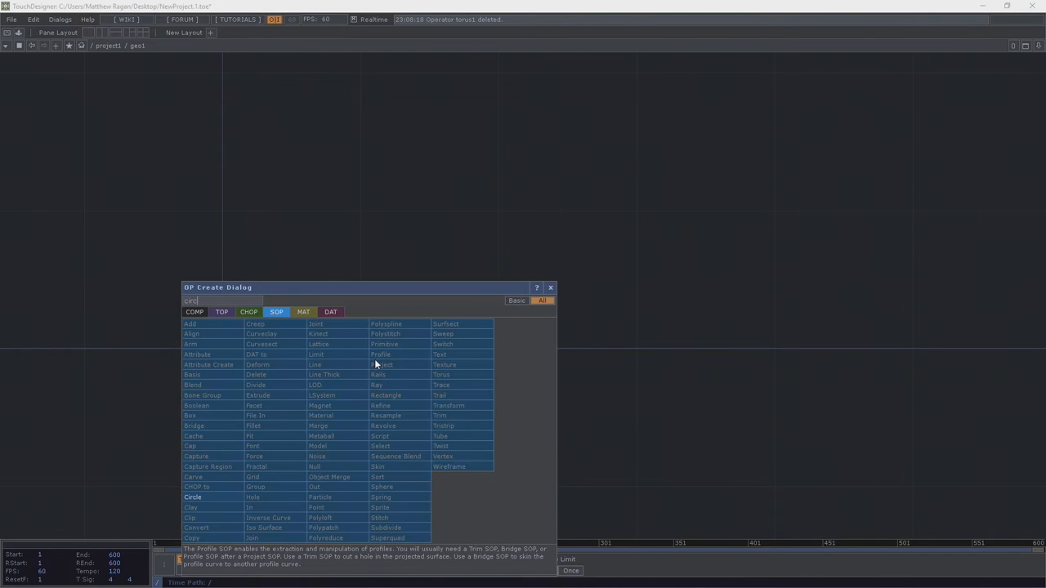
click(192, 496)
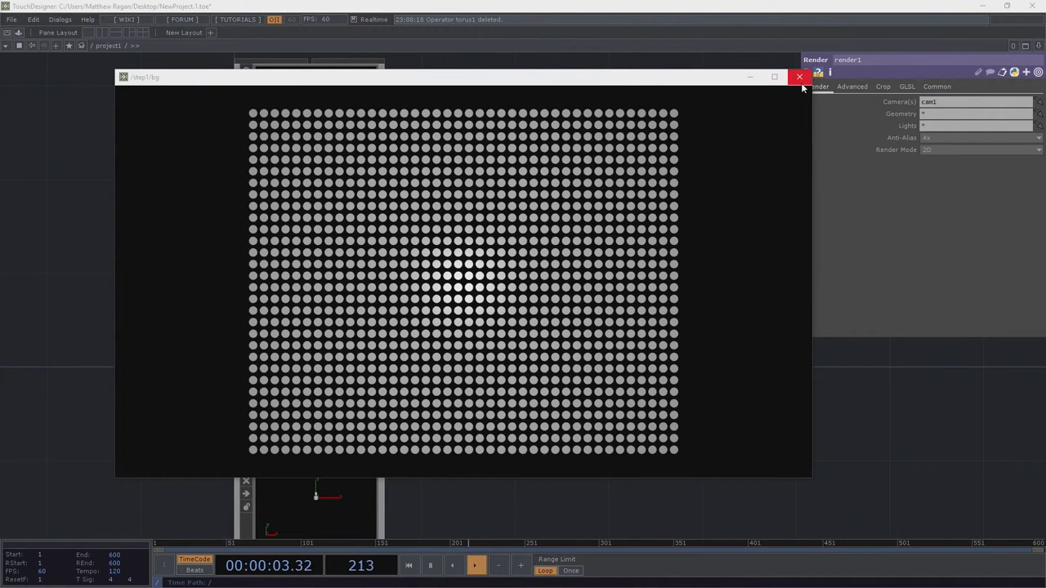
- Close the floating viewer showing render1's grid of small circles
click(797, 77)
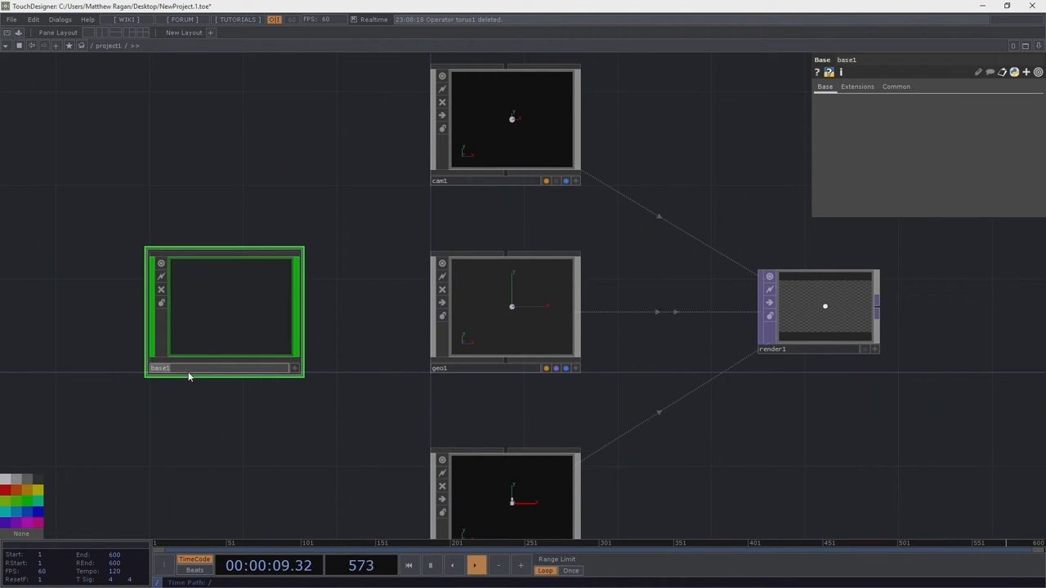
- Rename the new Base COMP to 'instances'
text(instances)
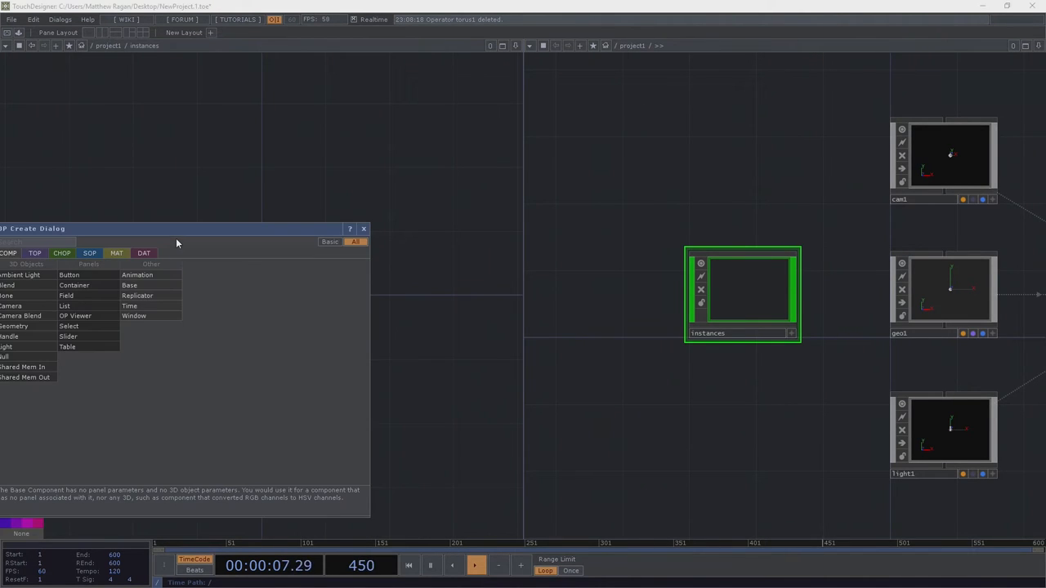
- Inside instances, add a Grid SOP and a SOP to CHOP, then search for a null CHOP
click(62, 251)
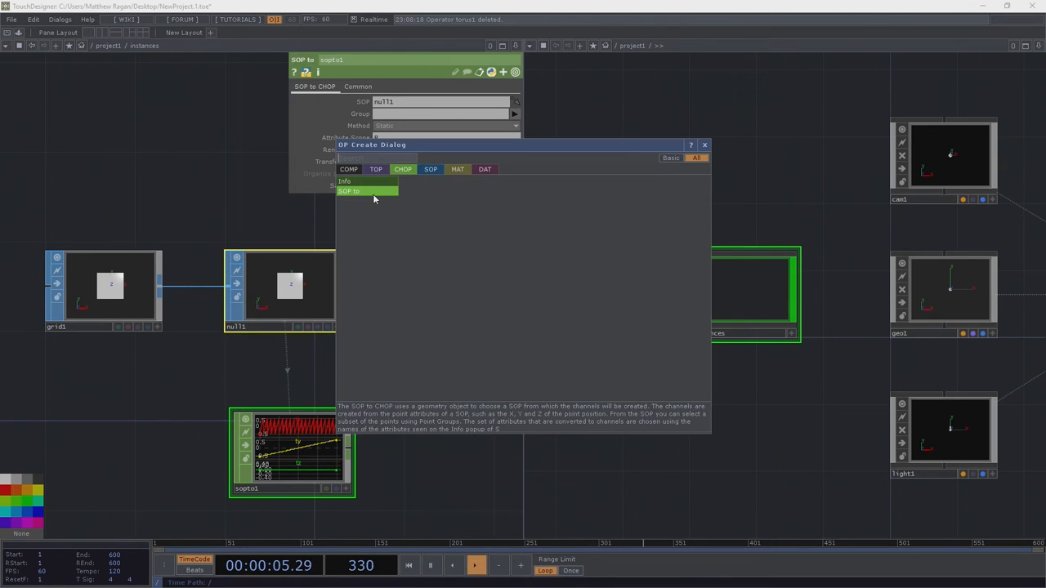
click(350, 190)
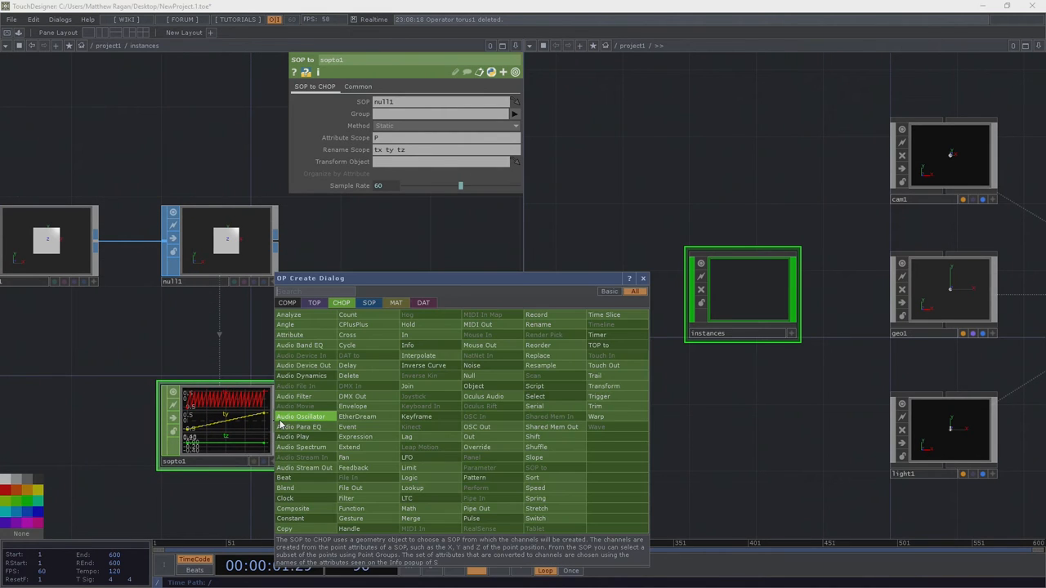
text(nul)
text(final)
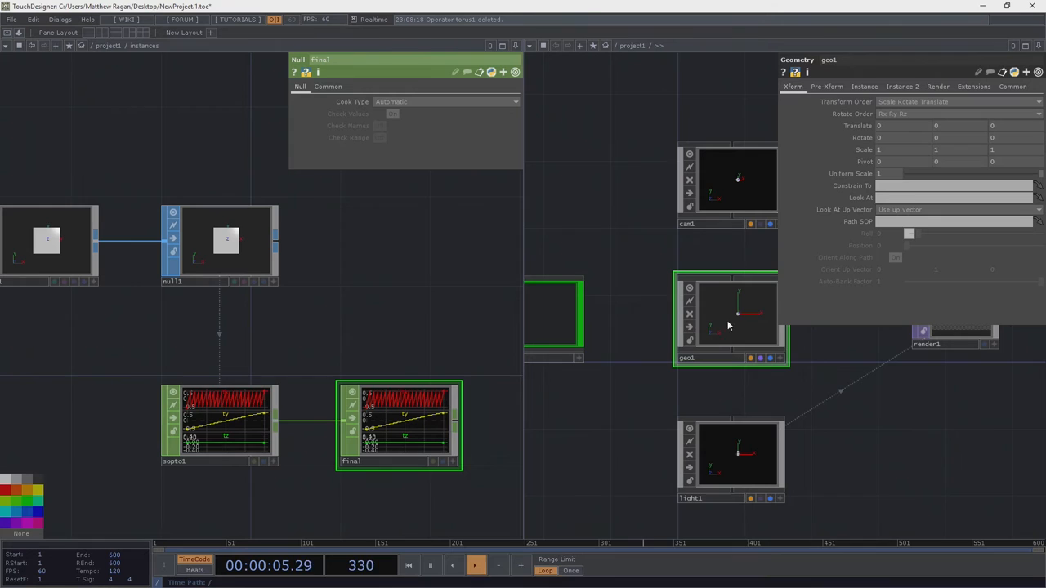
- Set geo1's Instance CHOP/DAT source to instances/final1 with instancing on
click(863, 85)
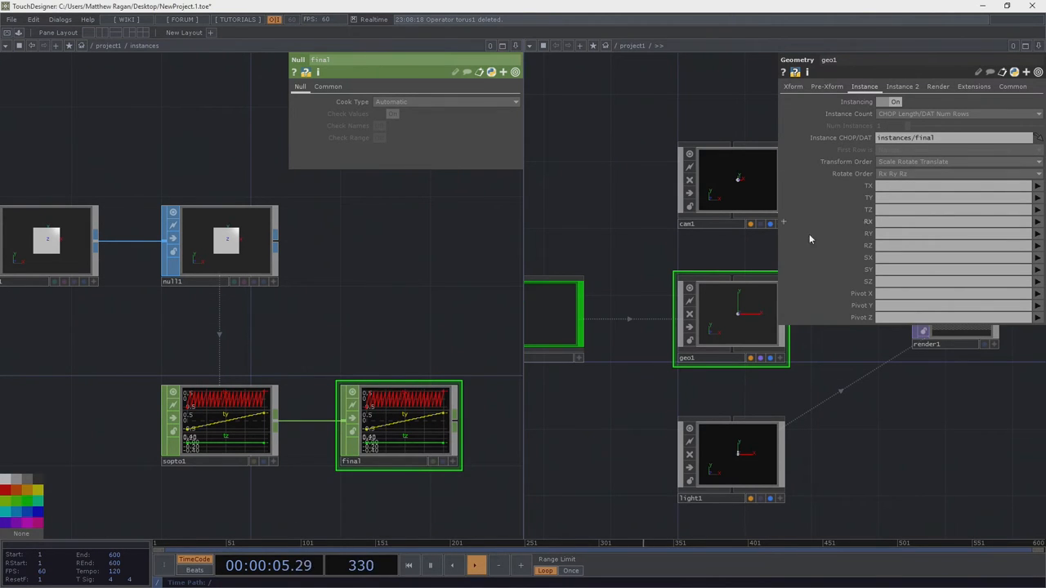
click(950, 137)
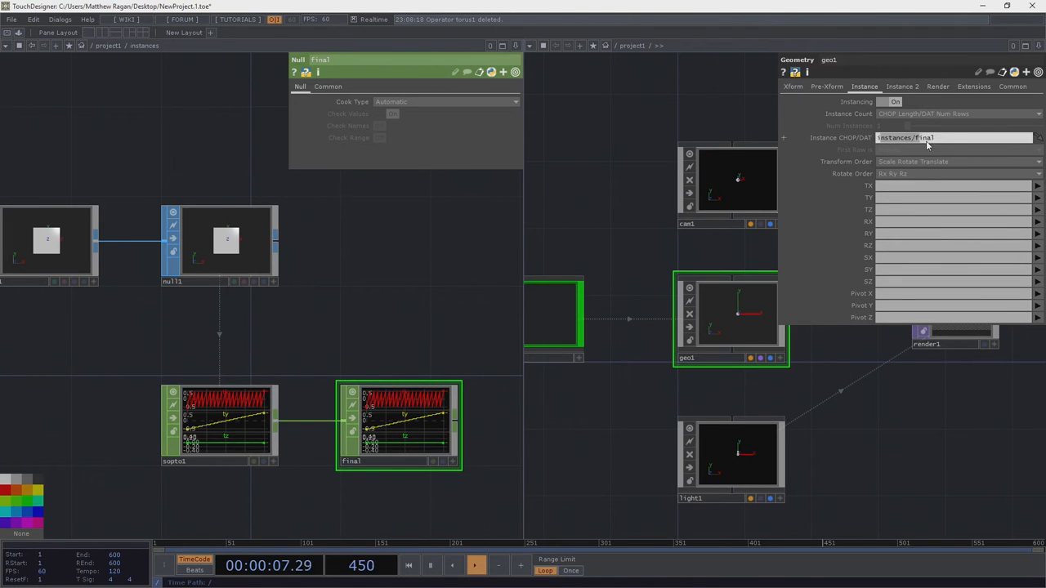